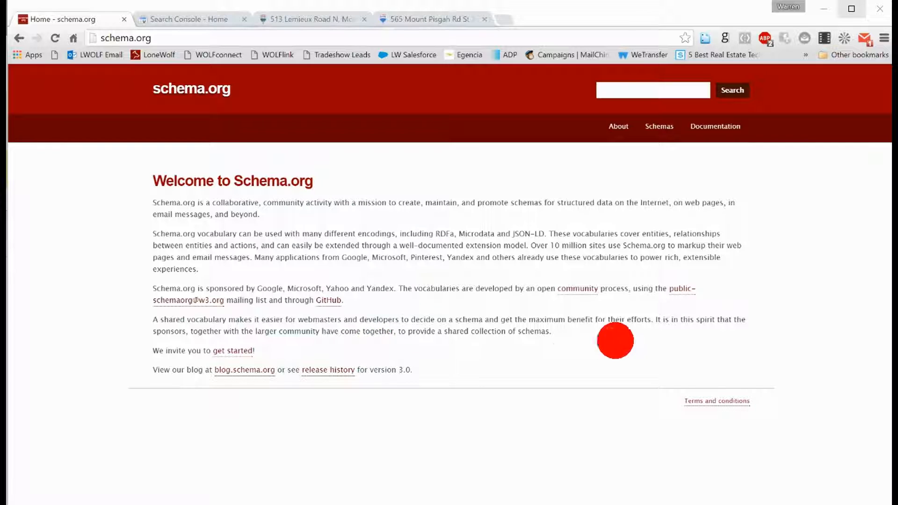
{"action": "mouse_move", "coordinate": [568, 354]}
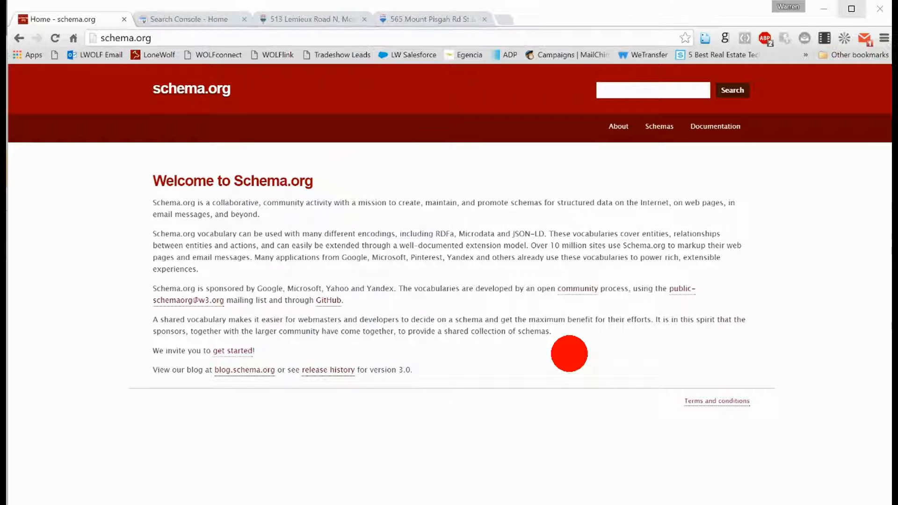
{"action": "mouse_move", "coordinate": [416, 373]}
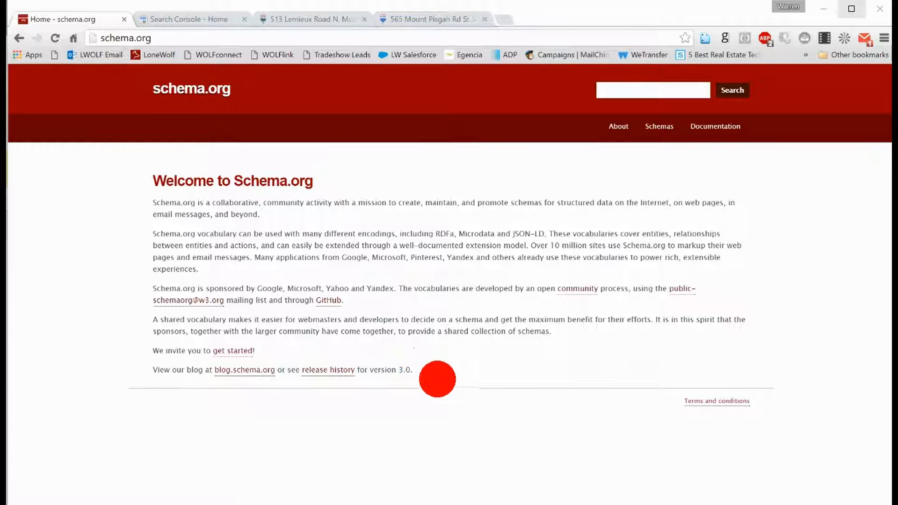
{"action": "mouse_move", "coordinate": [505, 184]}
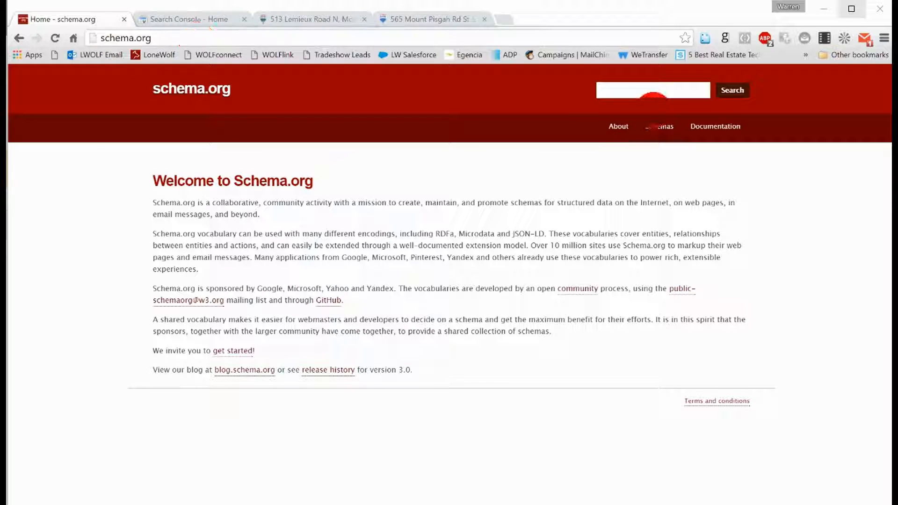
Go to the schema.org Schemas overview page and locate the type hierarchy
{"action": "left_click", "coordinate": [658, 126]}
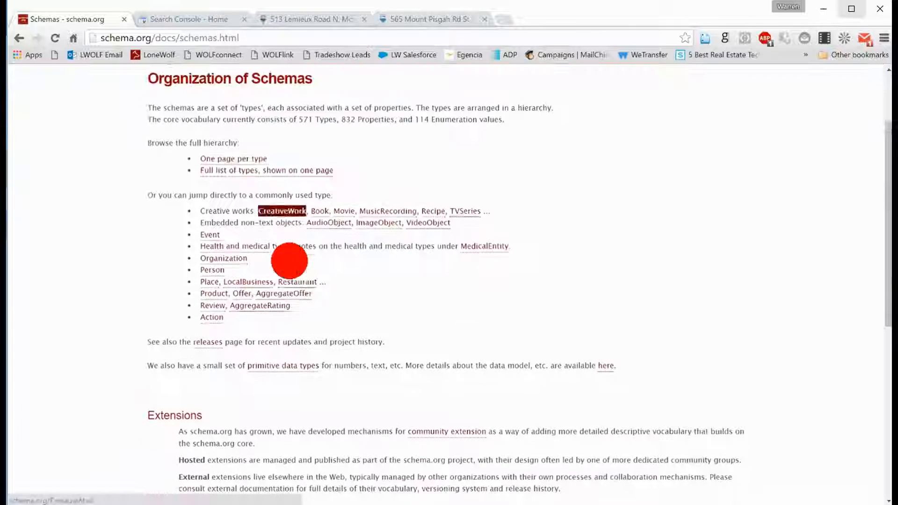
{"action": "scroll", "scroll_direction": "down", "scroll_amount": 3}
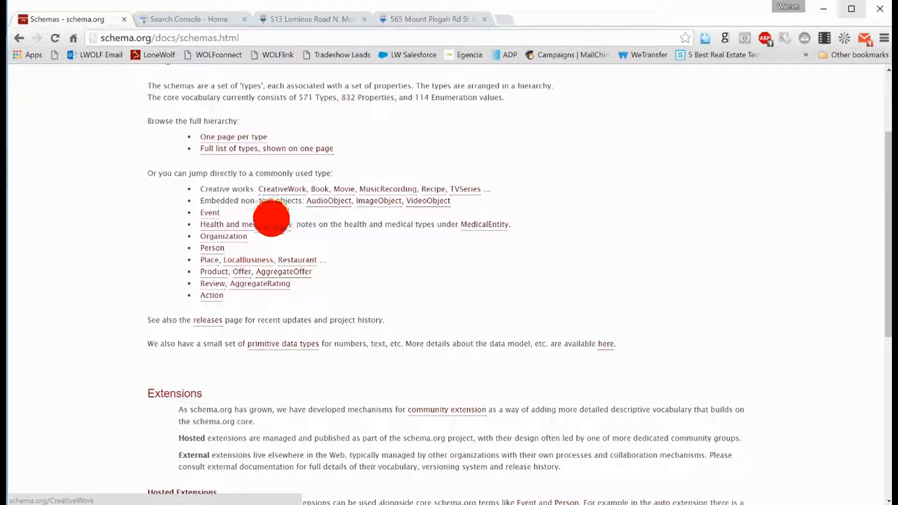
{"action": "left_click_drag", "start_coordinate": [269, 218], "coordinate": [307, 173]}
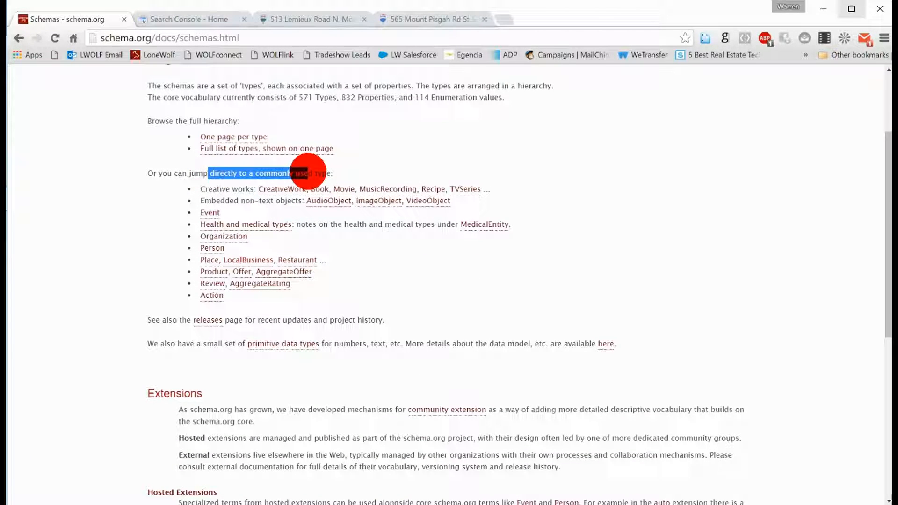
Open the LocalBusiness type page and reach its More specific Types list with RealEstateAgent
{"action": "left_click", "coordinate": [247, 259]}
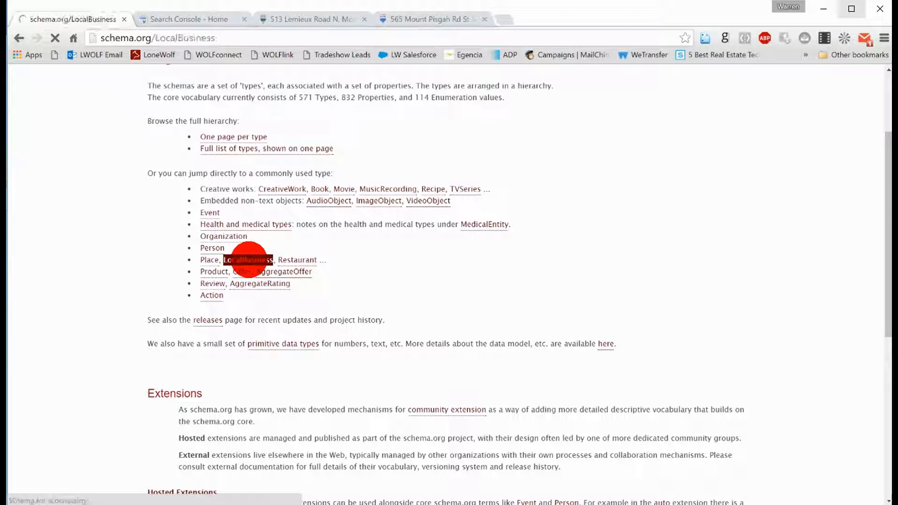
{"action": "left_click", "coordinate": [247, 259]}
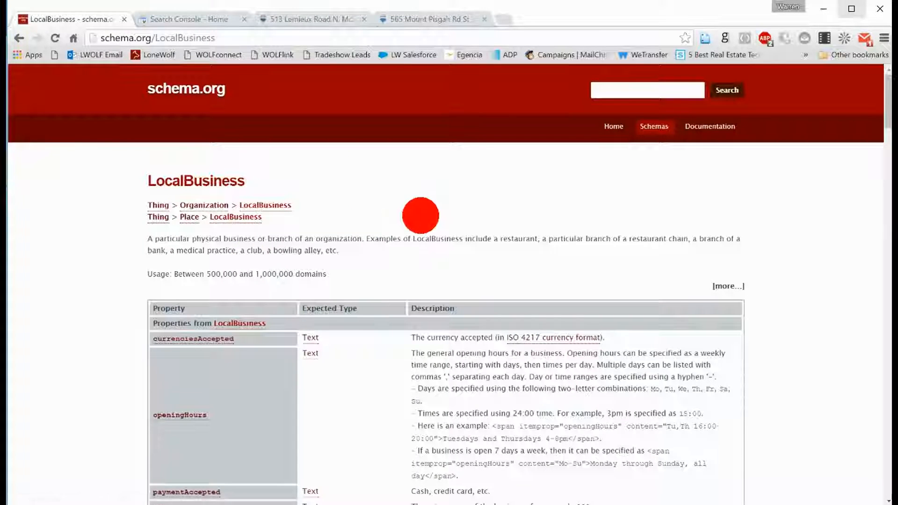
{"action": "scroll", "scroll_direction": "down", "scroll_amount": 3}
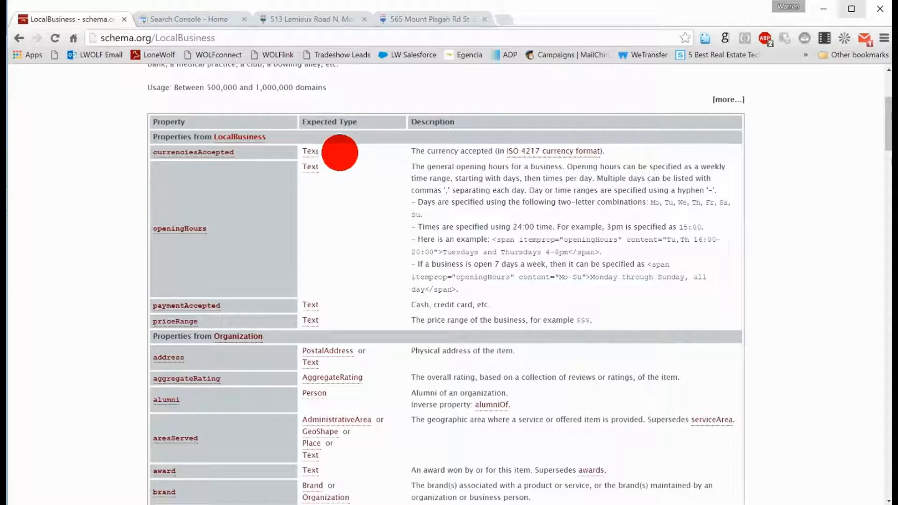
{"action": "scroll", "scroll_direction": "down", "scroll_amount": 3}
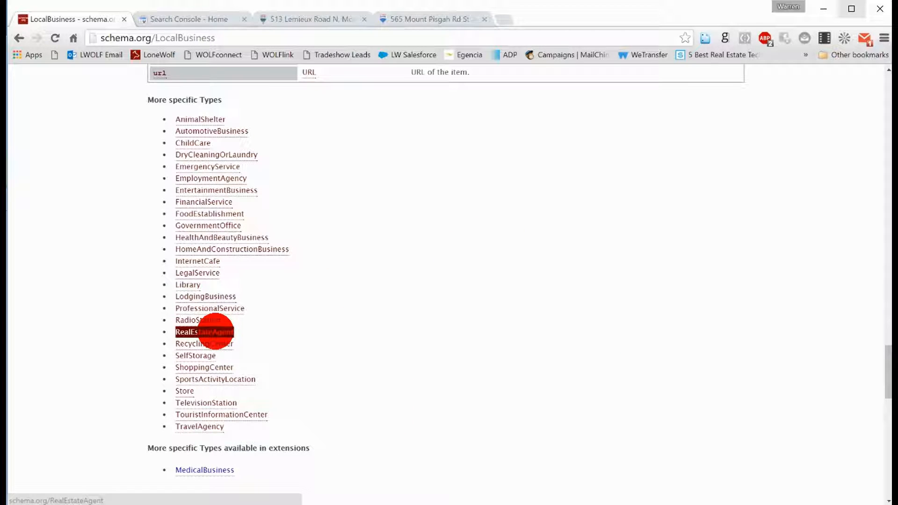
Open the RealEstateAgent type page and review its properties inherited from LocalBusiness, Place and Organization
{"action": "left_click", "coordinate": [200, 332]}
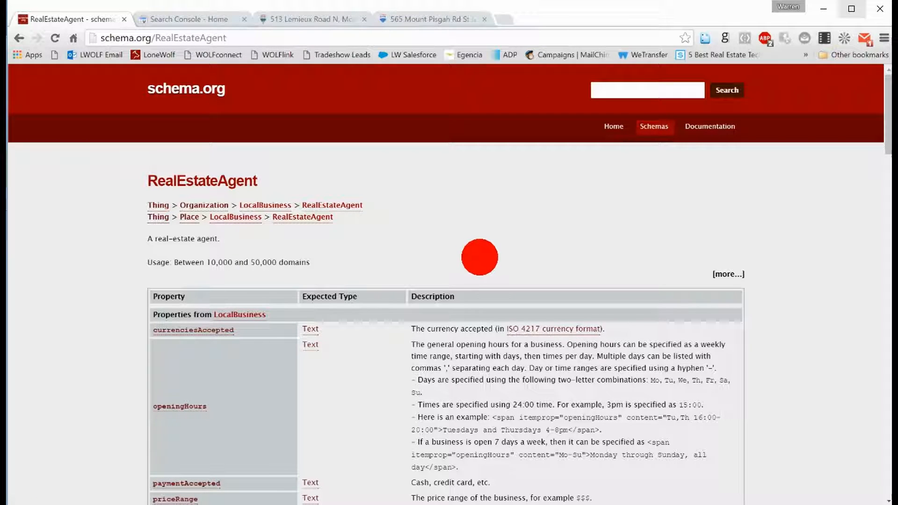
{"action": "scroll", "scroll_direction": "down", "scroll_amount": 3}
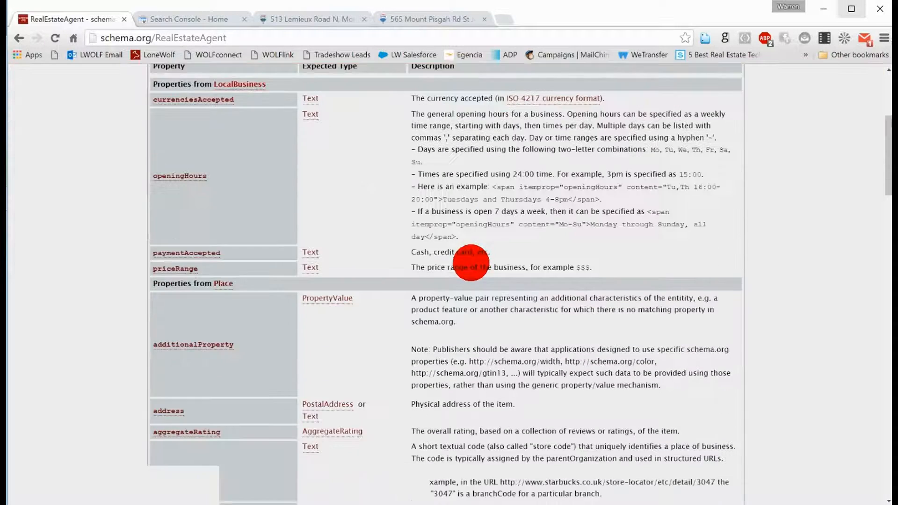
{"action": "scroll", "scroll_direction": "down", "scroll_amount": 3}
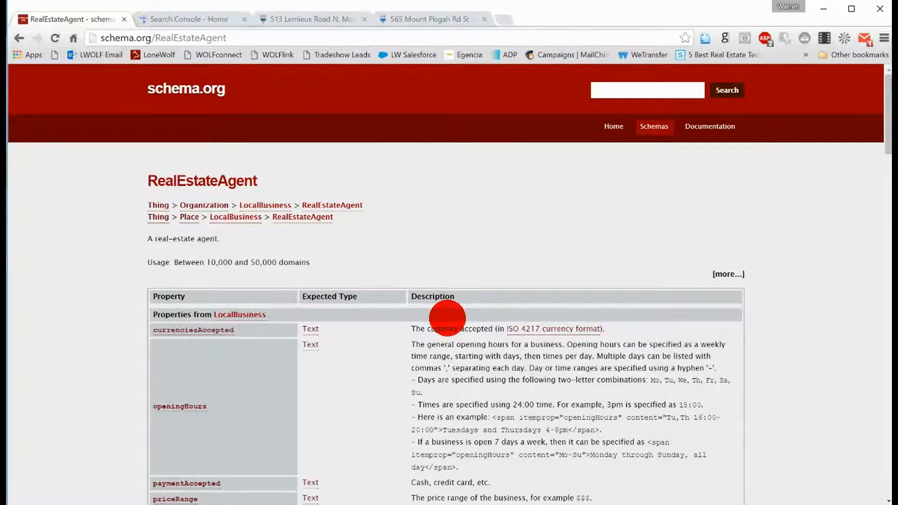
{"action": "scroll", "scroll_direction": "down", "scroll_amount": 3}
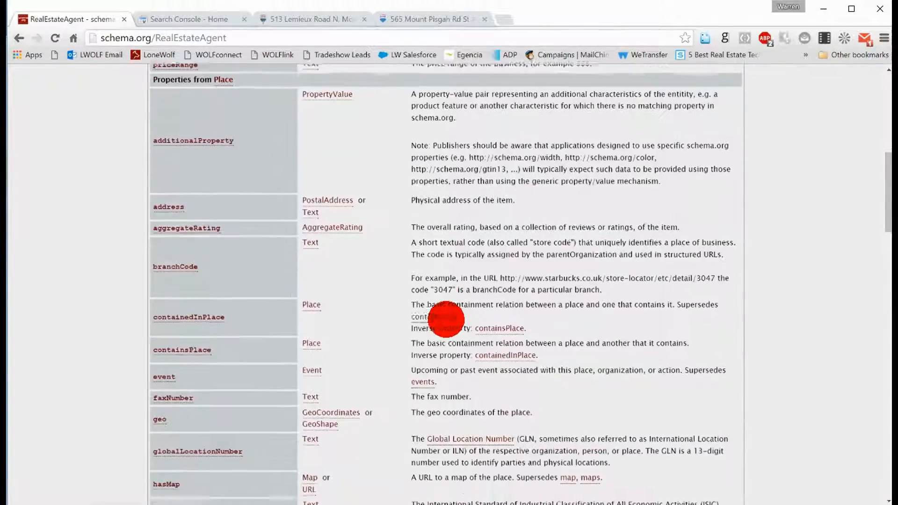
{"action": "scroll", "scroll_direction": "down", "scroll_amount": 3}
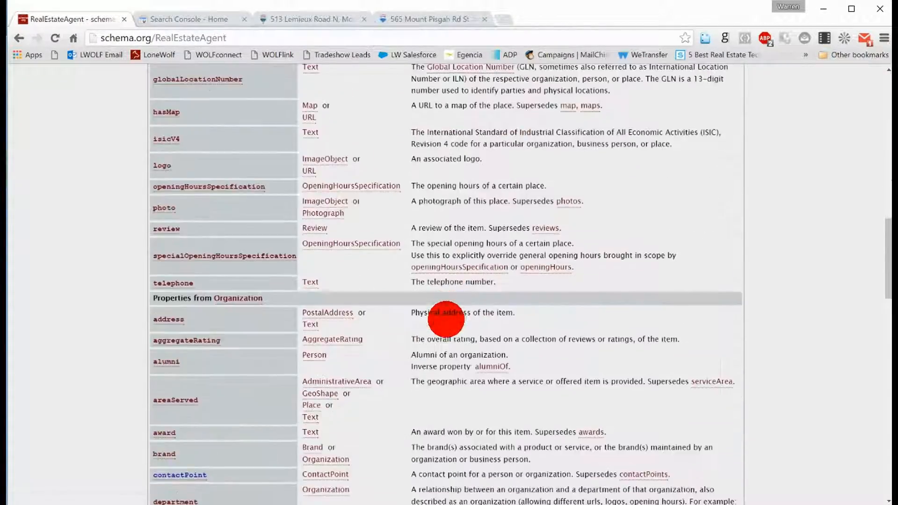
{"action": "scroll", "scroll_direction": "down", "scroll_amount": 3}
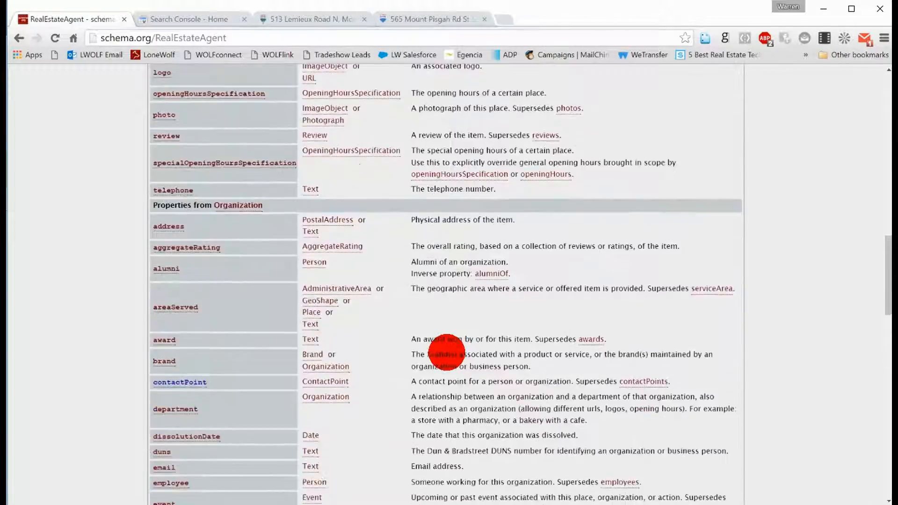
{"action": "scroll", "scroll_direction": "down", "scroll_amount": 3}
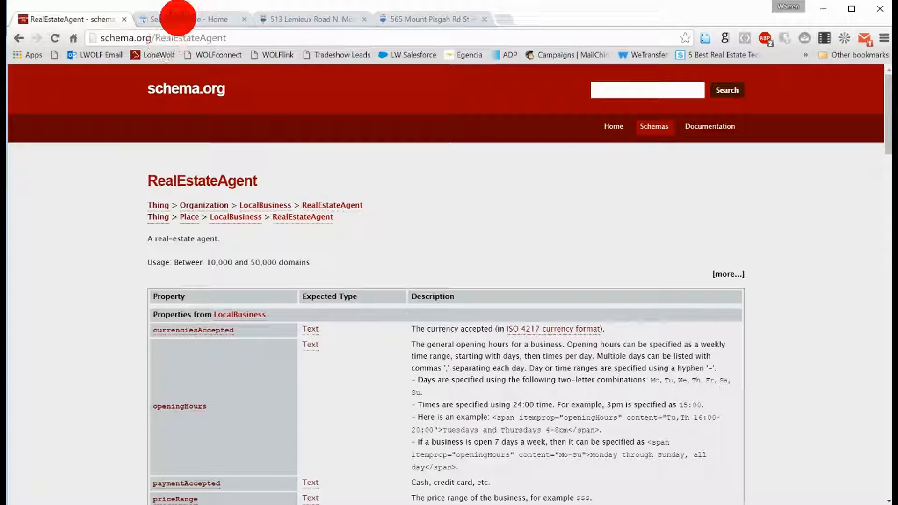
From Search Console's Other Resources, open the Structured Data Testing Tool
{"action": "left_click", "coordinate": [183, 19]}
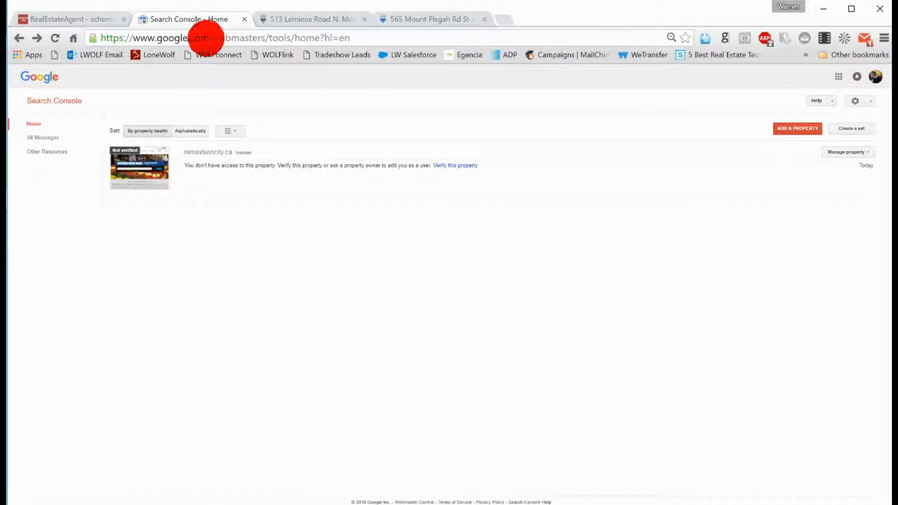
{"action": "left_click", "coordinate": [229, 37]}
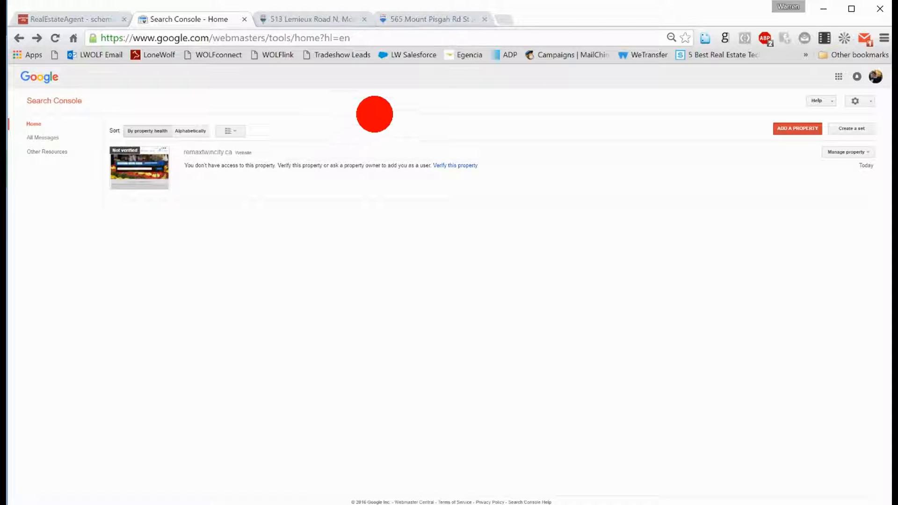
{"action": "mouse_move", "coordinate": [34, 124]}
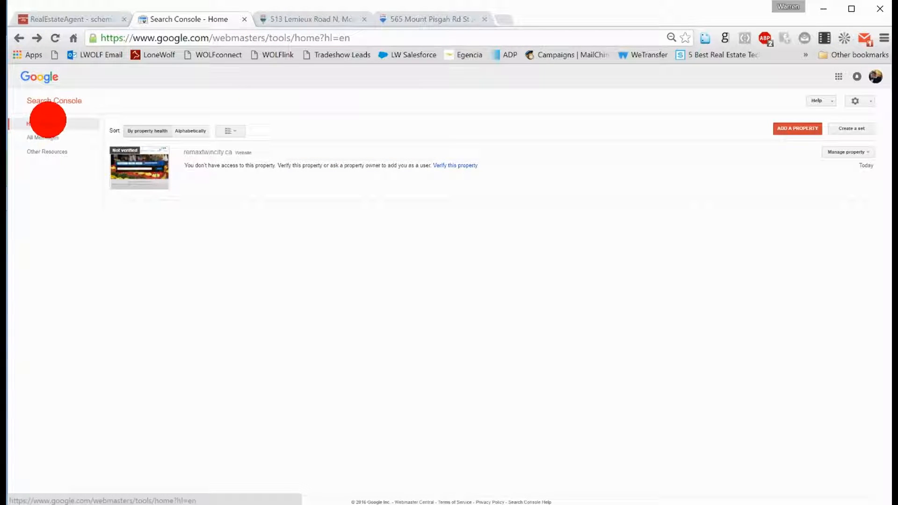
{"action": "left_click", "coordinate": [47, 151]}
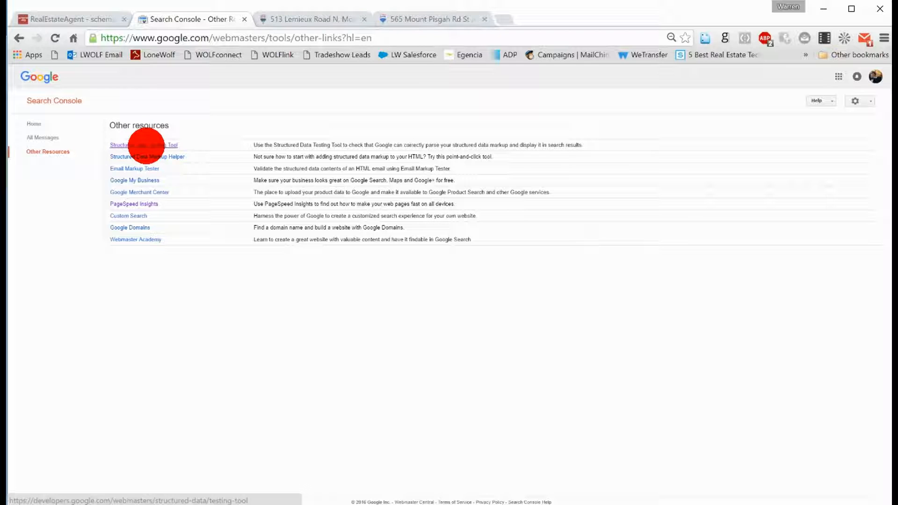
{"action": "left_click", "coordinate": [143, 144]}
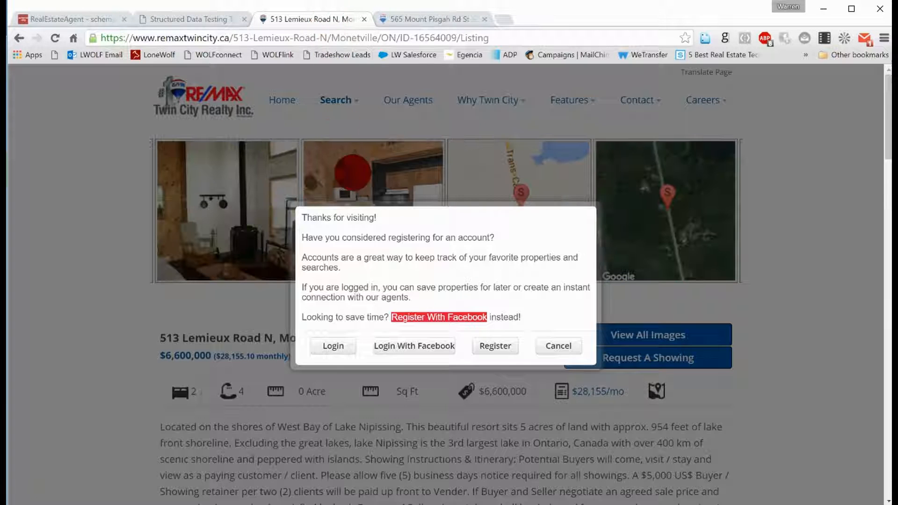
{"action": "left_click", "coordinate": [556, 346]}
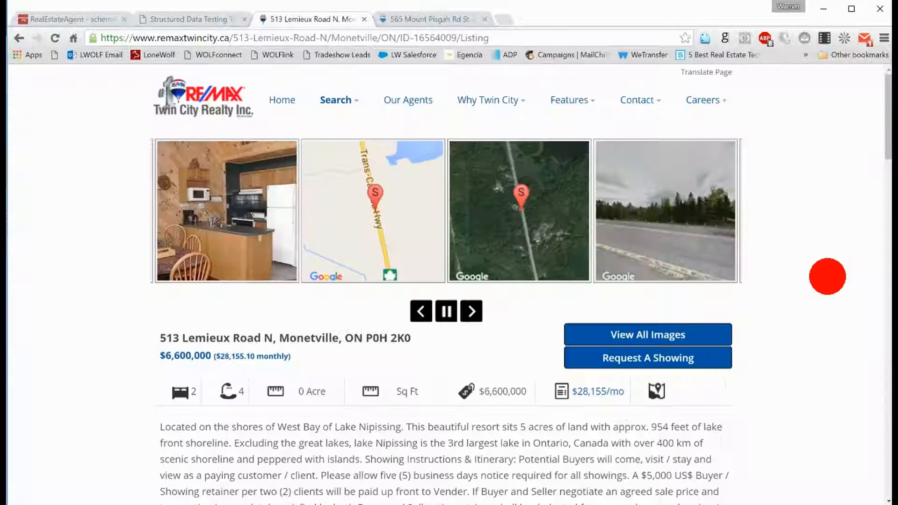
{"action": "scroll", "scroll_direction": "down", "scroll_amount": 3}
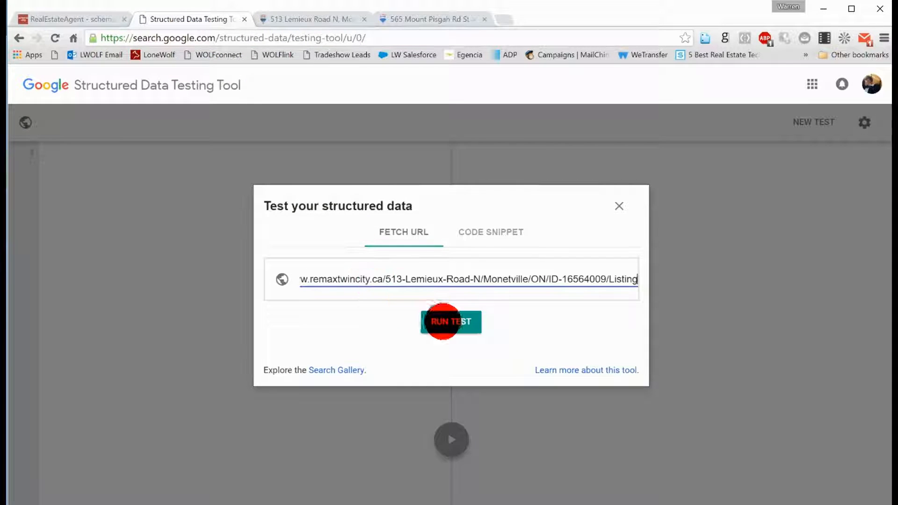
{"action": "left_click", "coordinate": [451, 320]}
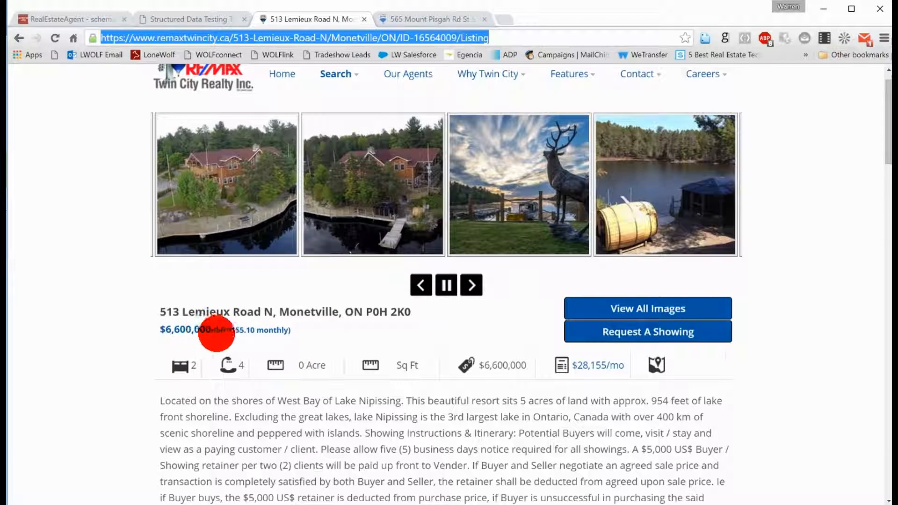
Look over the listing page down to its salesperson section and return to the test results
{"action": "scroll", "scroll_direction": "down", "scroll_amount": 3}
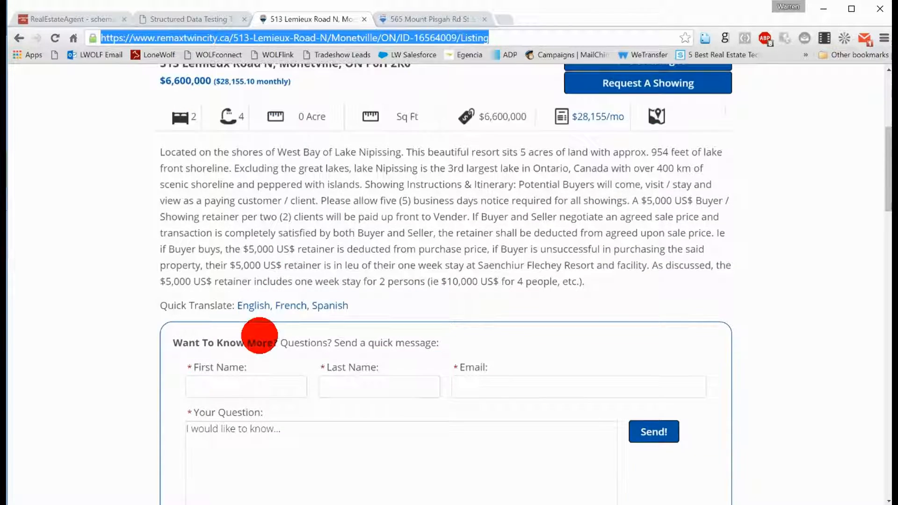
{"action": "scroll", "scroll_direction": "down", "scroll_amount": 3}
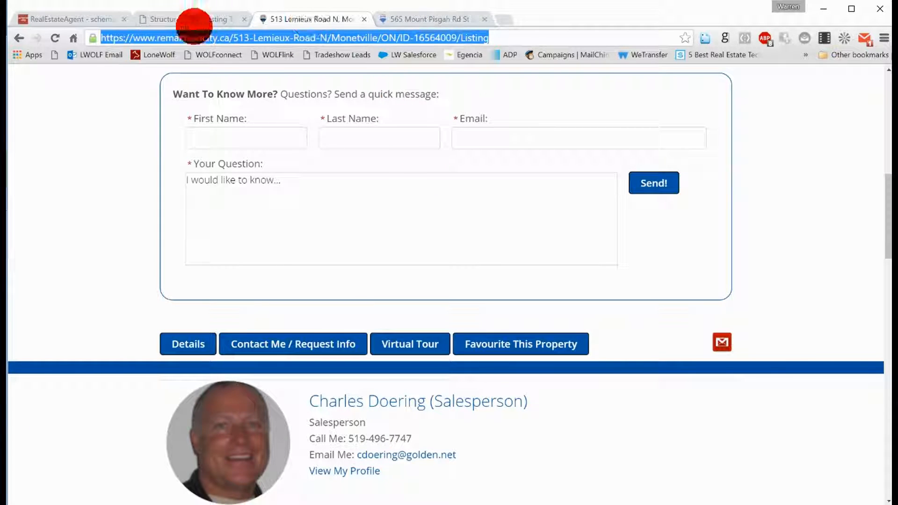
{"action": "left_click", "coordinate": [189, 18]}
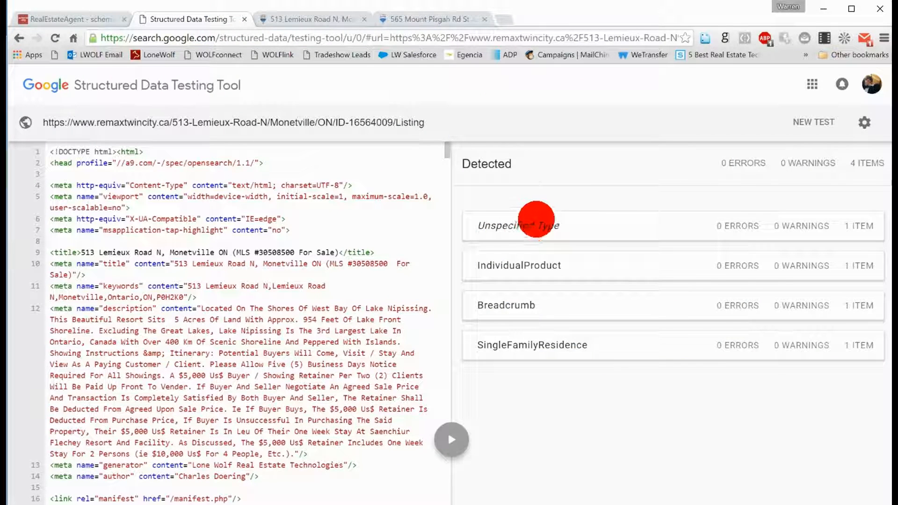
Examine the detected properties of the Unspecified Type, IndividualProduct and SingleFamilyResidence items, then return to the Detected summary
{"action": "left_click", "coordinate": [517, 226]}
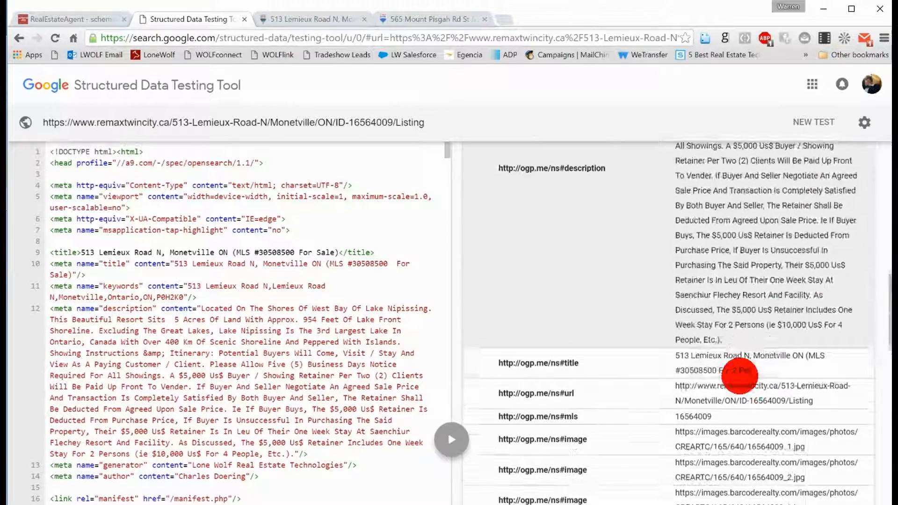
{"action": "scroll", "scroll_direction": "down", "scroll_amount": 3}
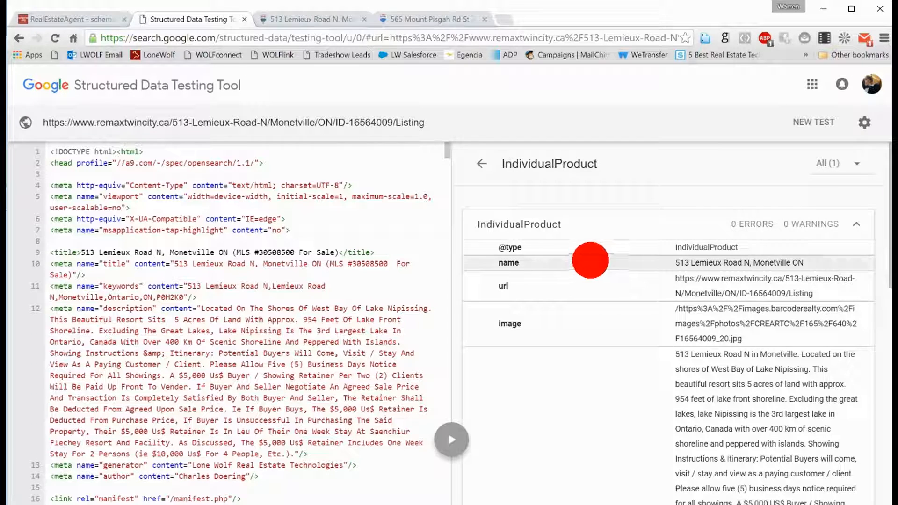
{"action": "scroll", "scroll_direction": "down", "scroll_amount": 3}
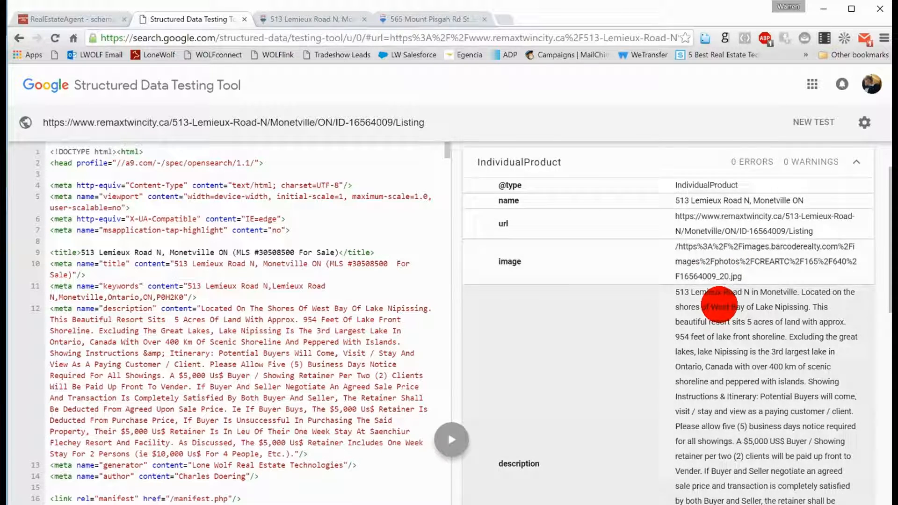
{"action": "scroll", "scroll_direction": "down", "scroll_amount": 3}
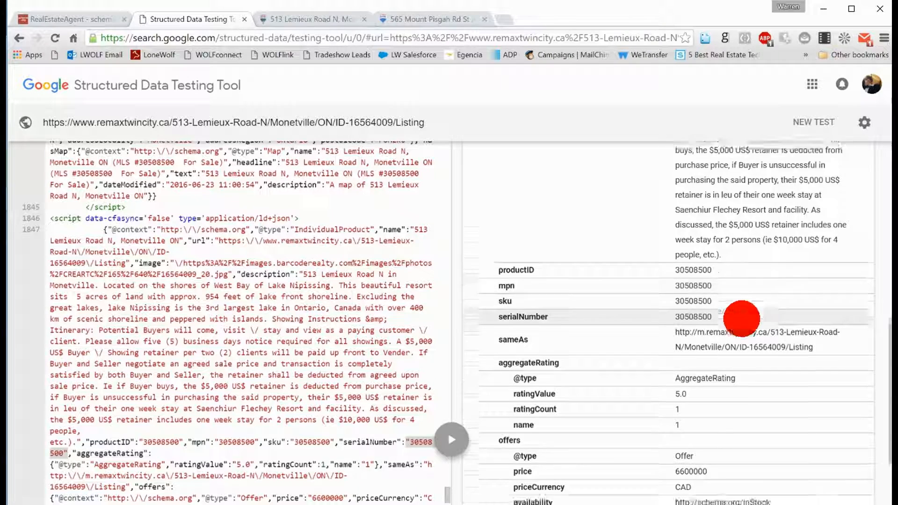
{"action": "scroll", "scroll_direction": "down", "scroll_amount": 3}
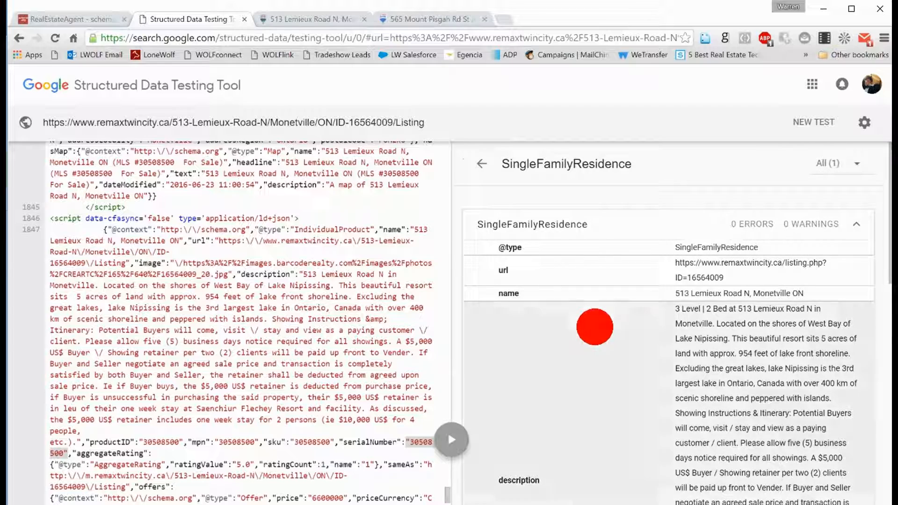
{"action": "scroll", "scroll_direction": "down", "scroll_amount": 3}
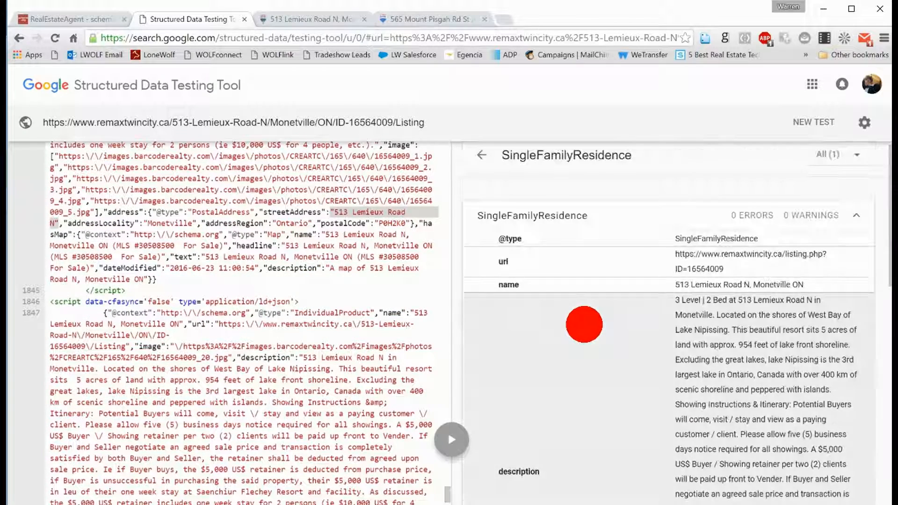
{"action": "left_click", "coordinate": [482, 154]}
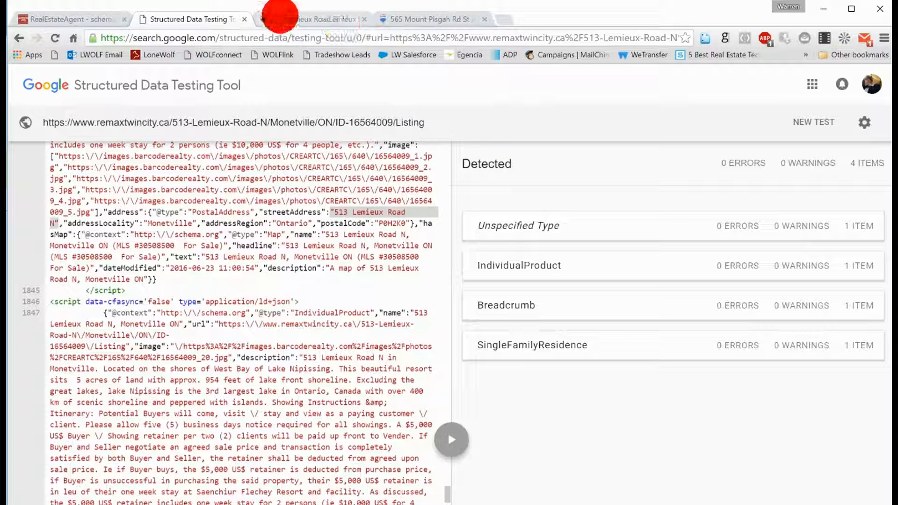
Run a fresh structured-data test on the 565 Mount Pisgah Rd listing URL, returning 7 items and 2 Breadcrumb errors
{"action": "left_click", "coordinate": [427, 19]}
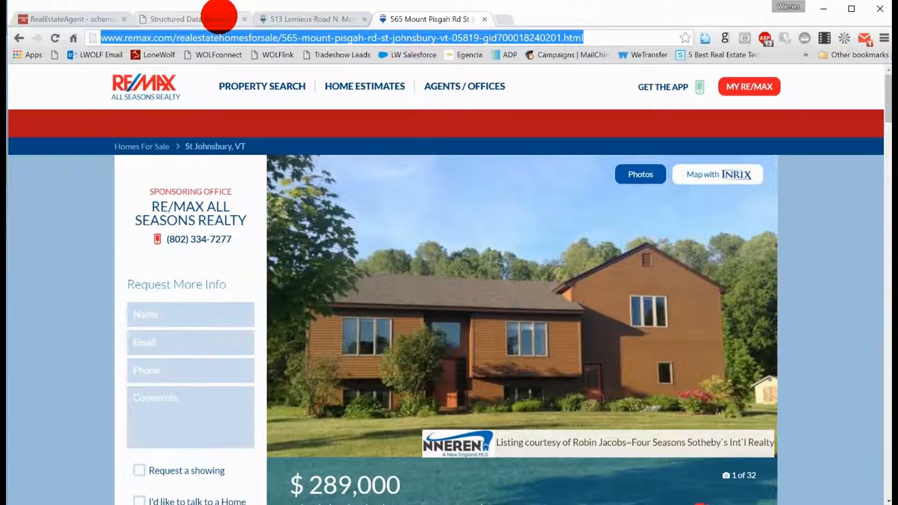
{"action": "left_click", "coordinate": [192, 18]}
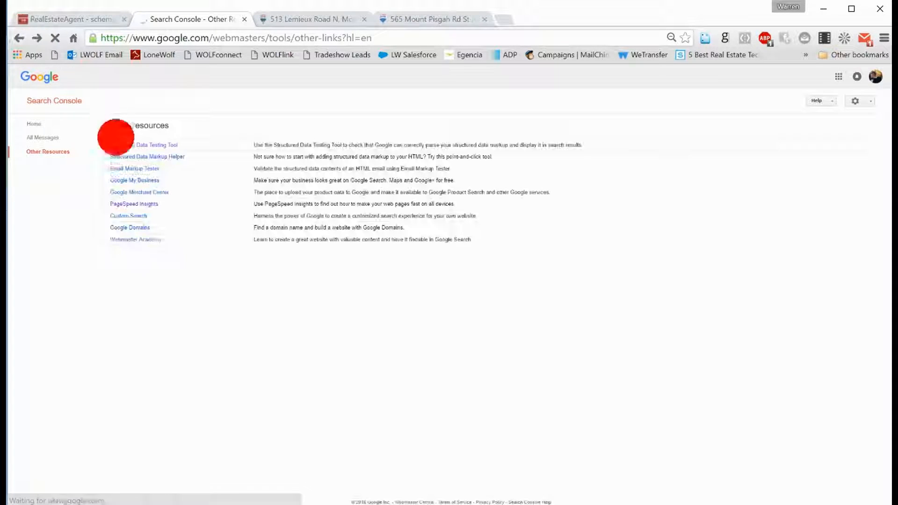
{"action": "left_click", "coordinate": [144, 144]}
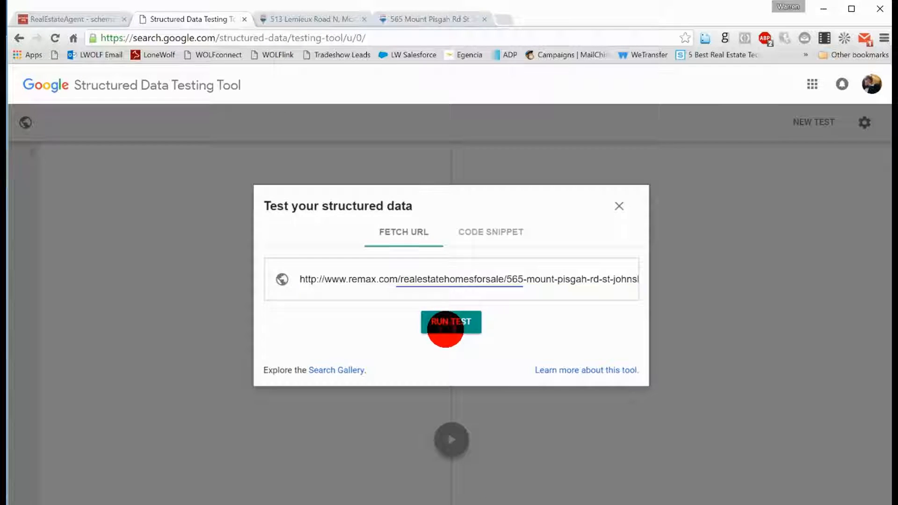
{"action": "left_click", "coordinate": [451, 321]}
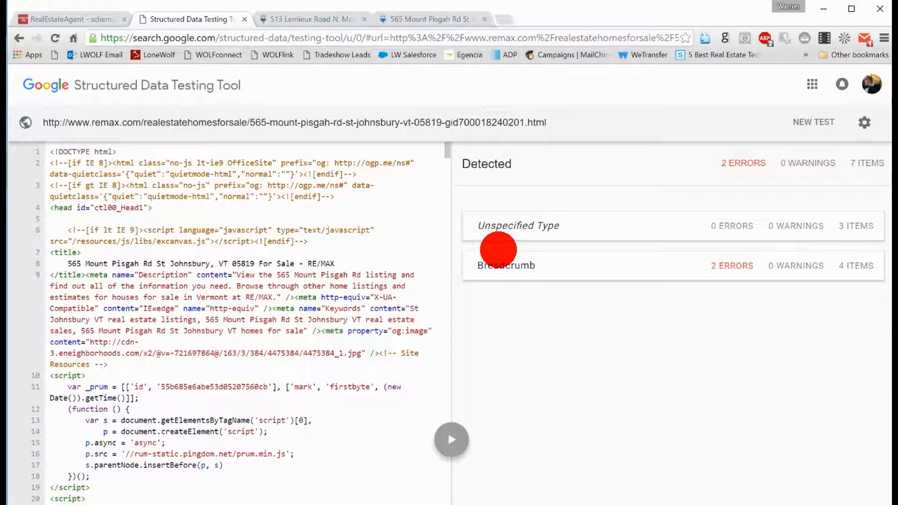
Inspect the three Unspecified Type entries, then the four Breadcrumb entries including the one with 2 errors
{"action": "left_click", "coordinate": [518, 225]}
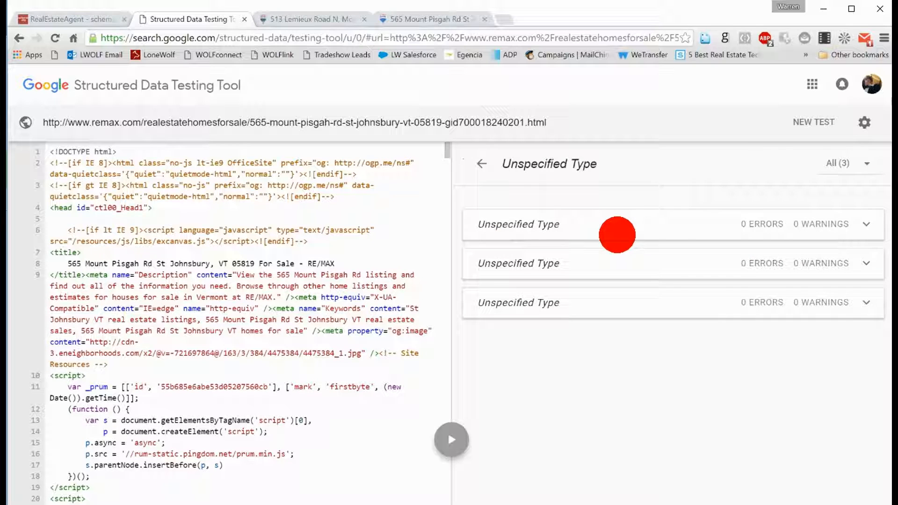
{"action": "left_click", "coordinate": [617, 224]}
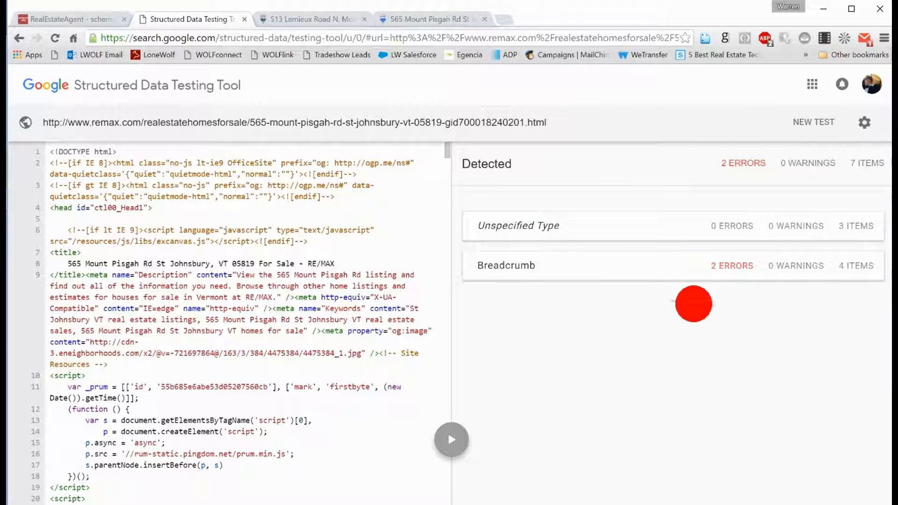
{"action": "left_click", "coordinate": [506, 265]}
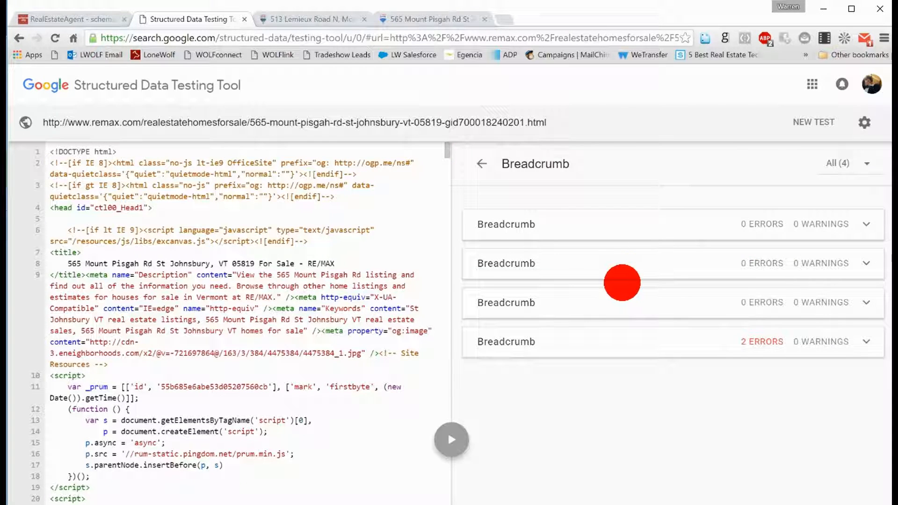
{"action": "mouse_move", "coordinate": [640, 333]}
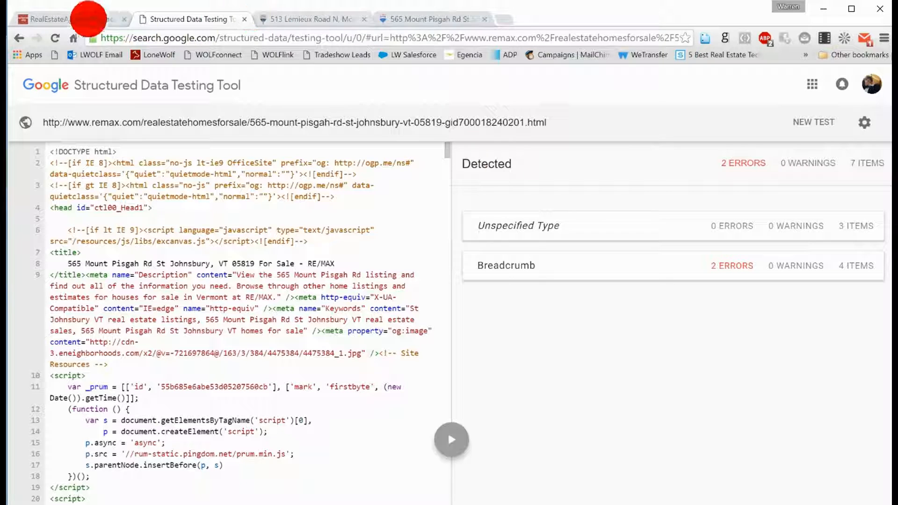
{"action": "mouse_move", "coordinate": [69, 18]}
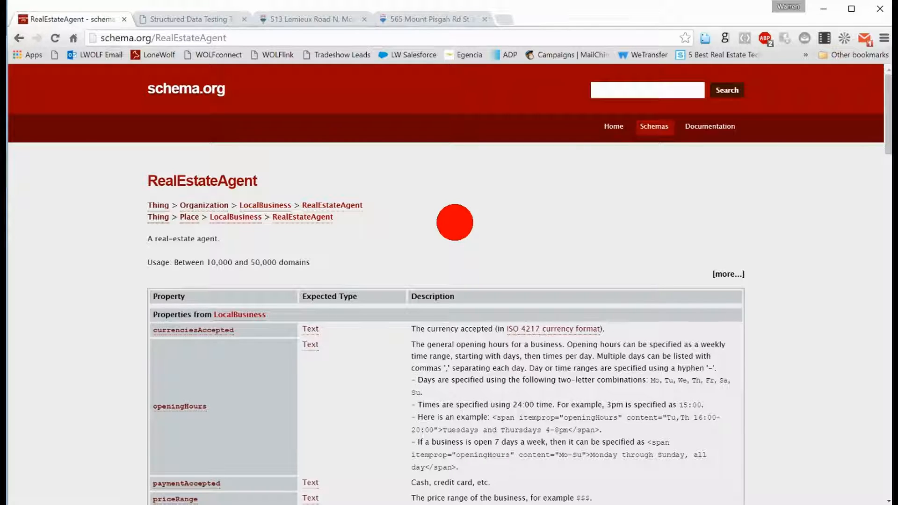
{"action": "mouse_move", "coordinate": [449, 220]}
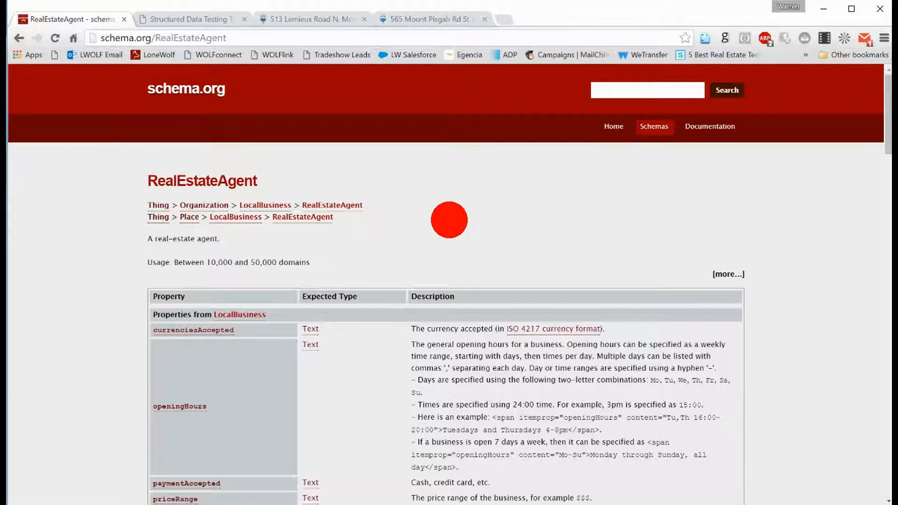